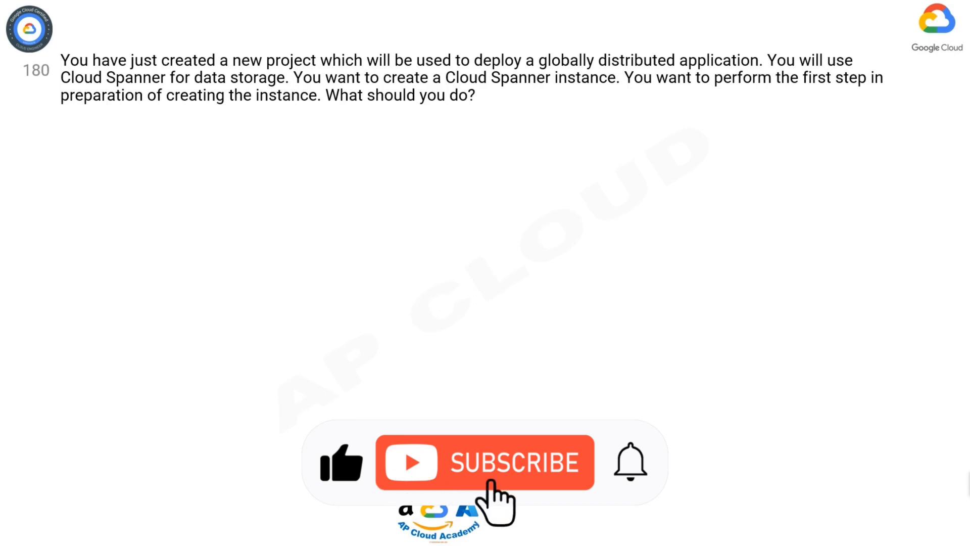
click(486, 462)
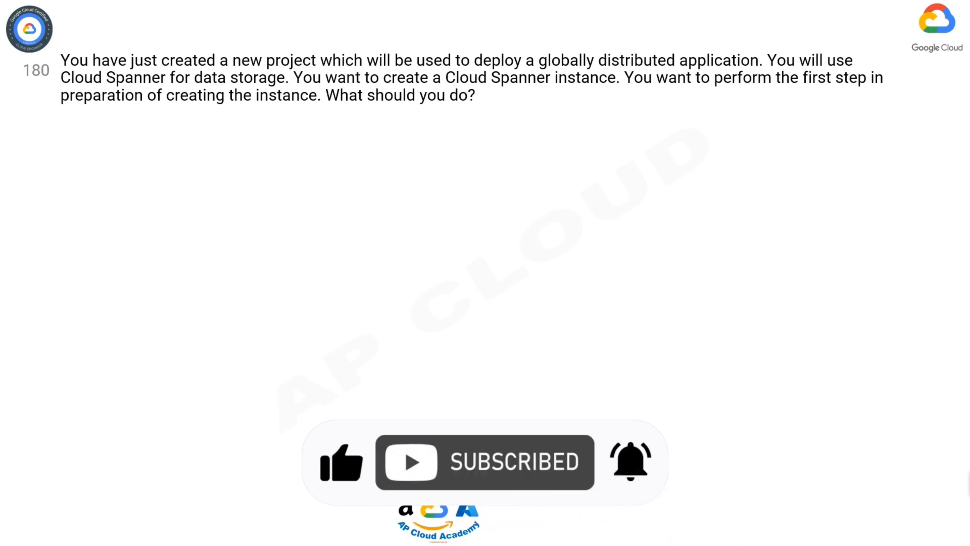